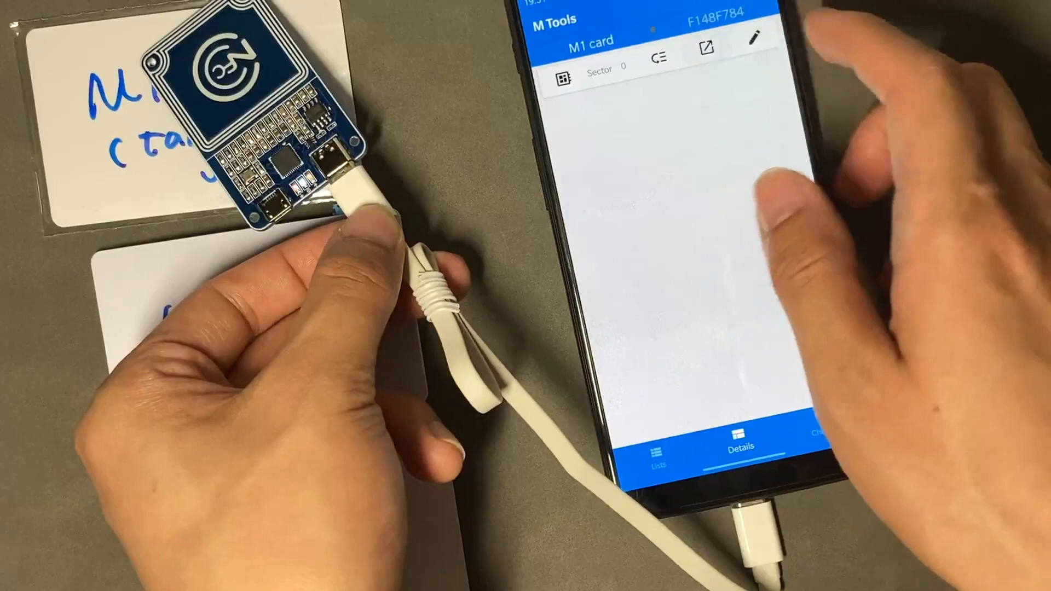
# Open the Sector 0 entry to show the M1 card's block data
pyautogui.click(603, 68)
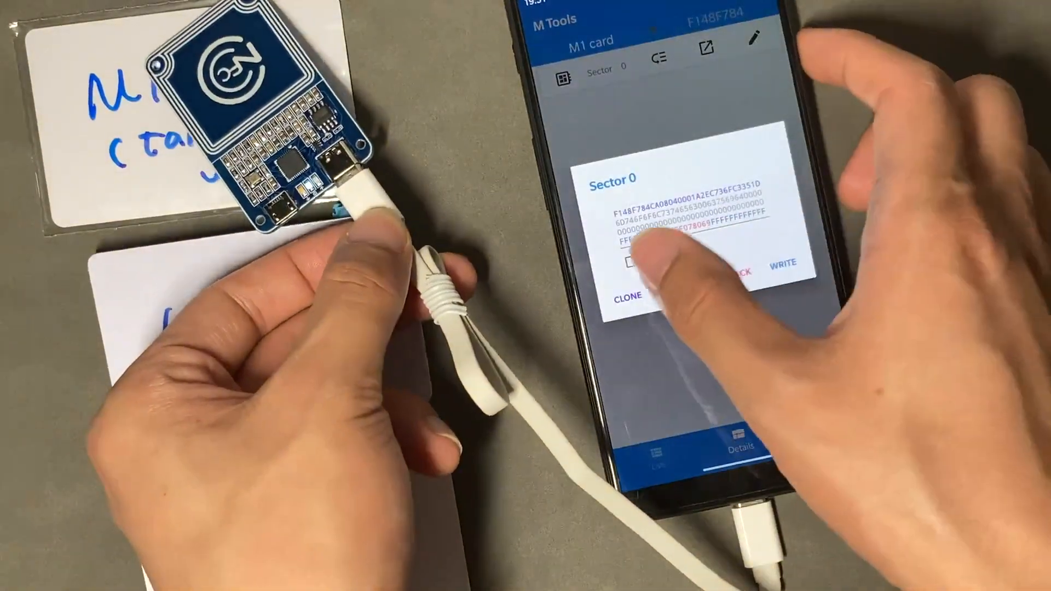
# Clone the Sector 0 data and write it to the blank card on the reader
pyautogui.click(782, 262)
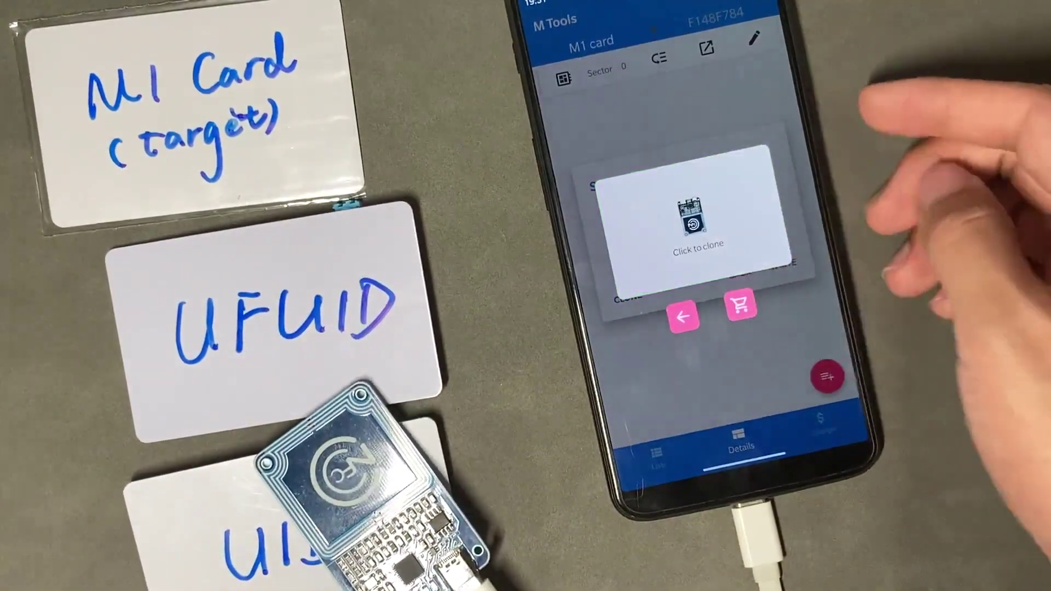
pyautogui.click(699, 228)
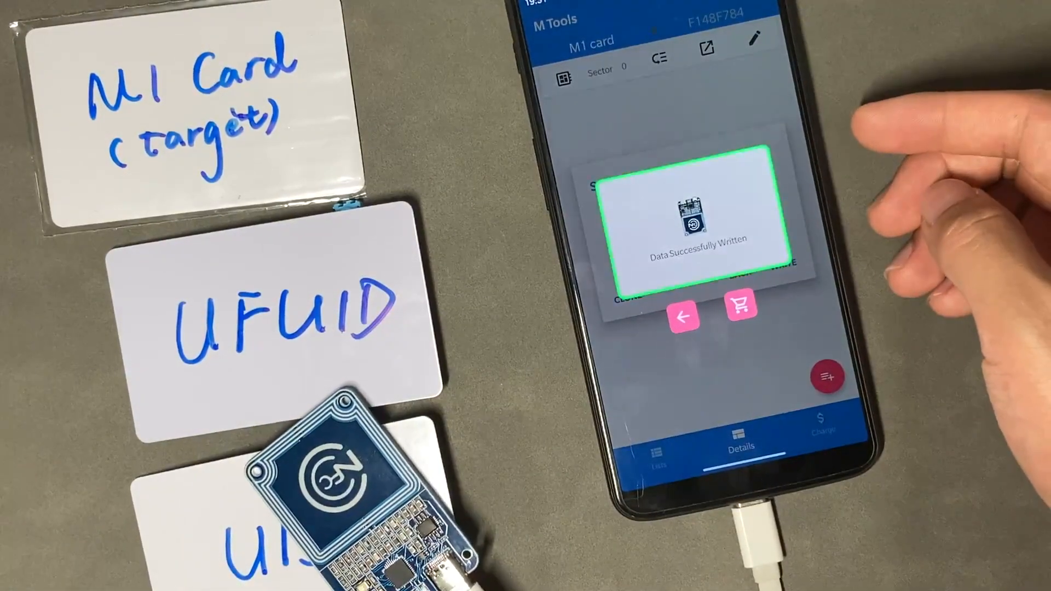